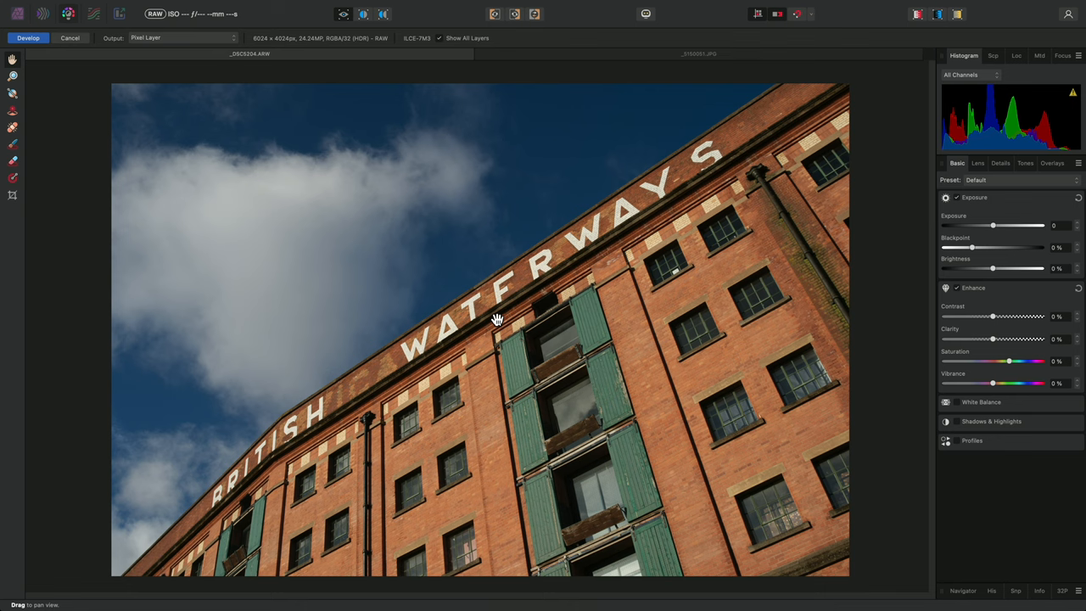
pyautogui.moveTo(971, 175)
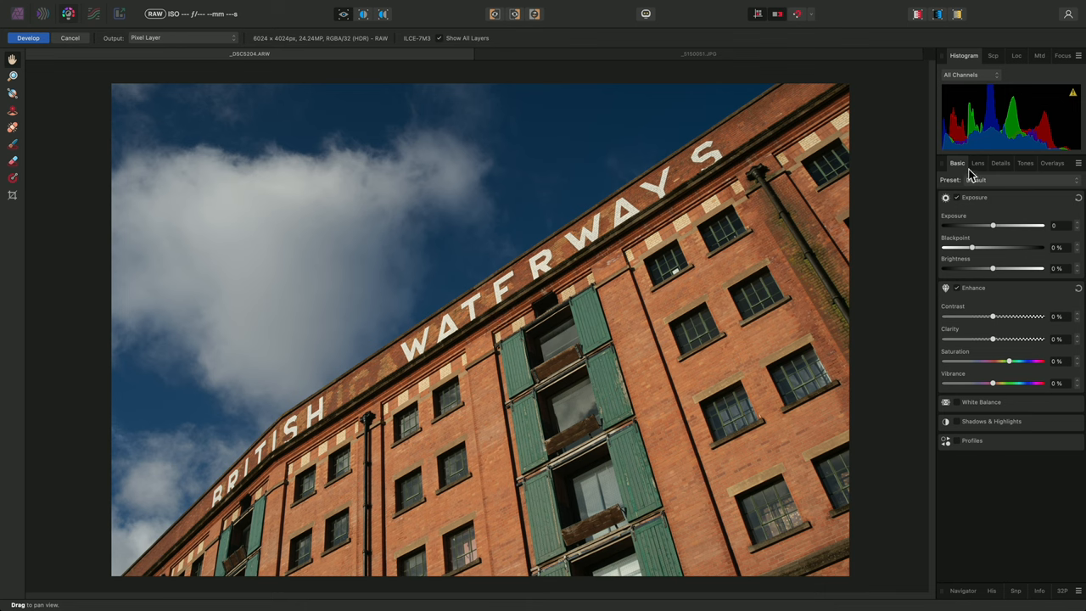
# Choose the Samyang 35mm f/1.4 AS UMC lens profile in the Develop Lens settings
pyautogui.click(977, 163)
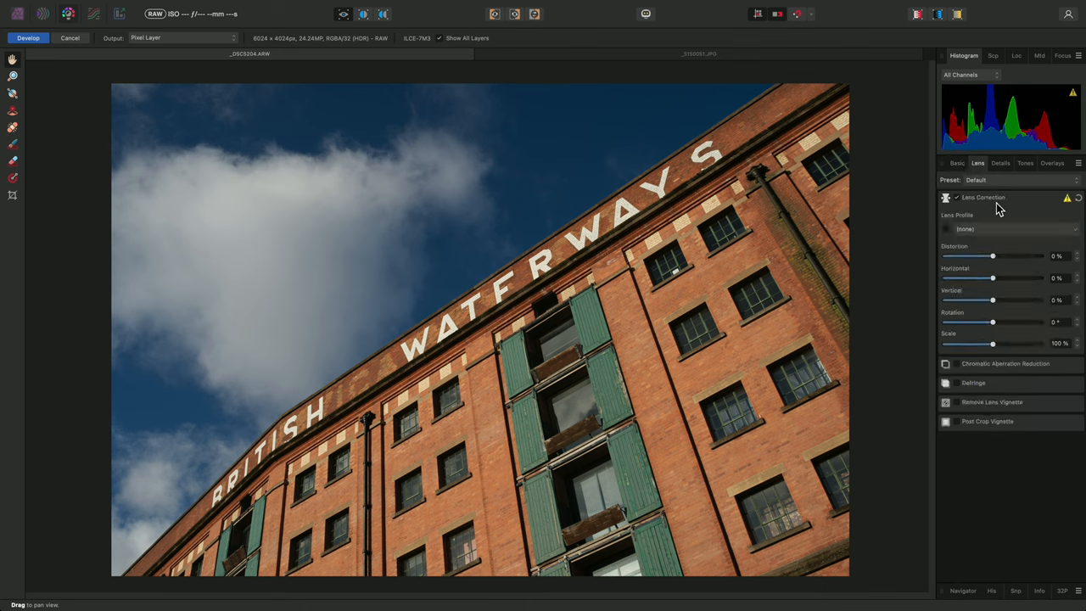
pyautogui.moveTo(1000, 231)
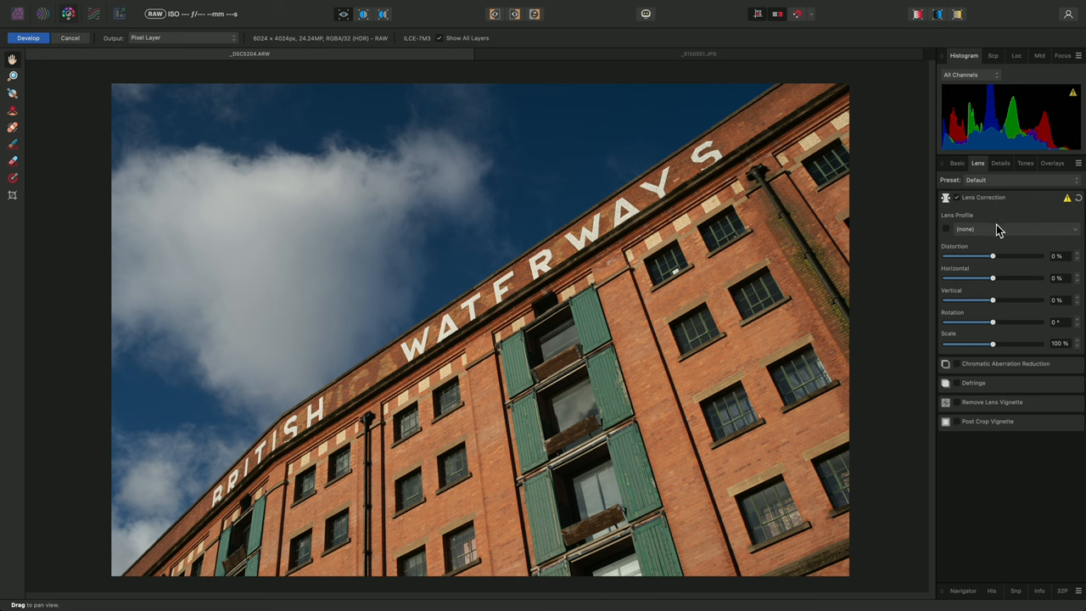
pyautogui.click(1009, 229)
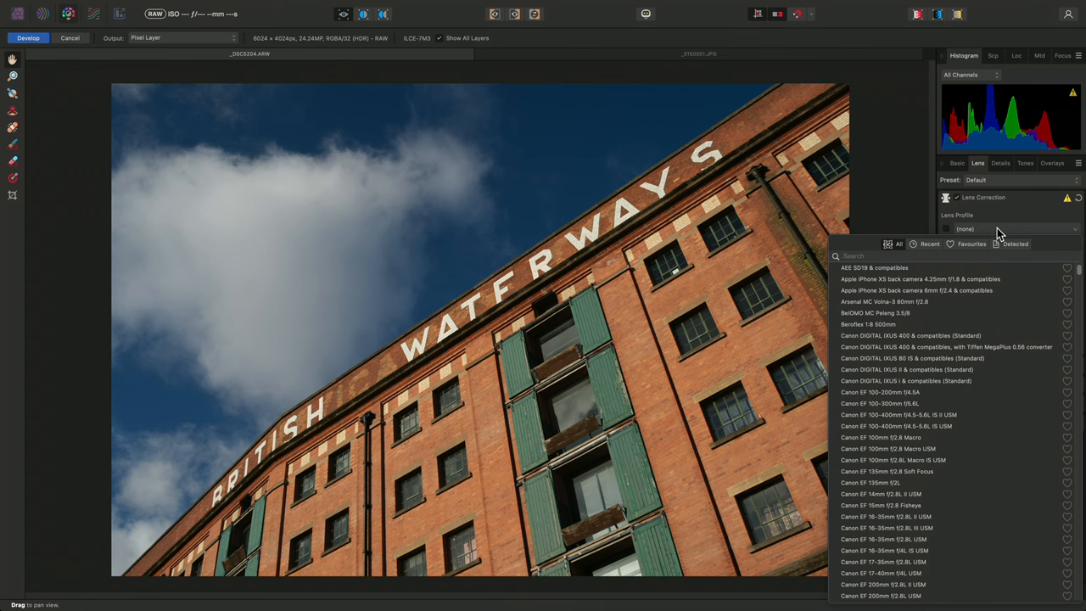
pyautogui.write('Samyang')
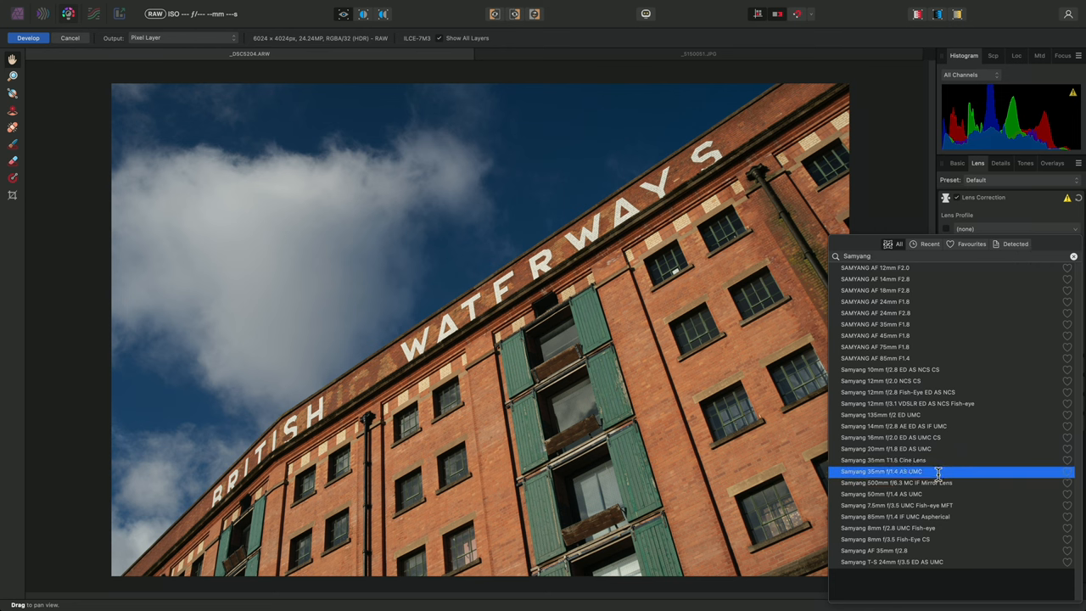
pyautogui.click(879, 472)
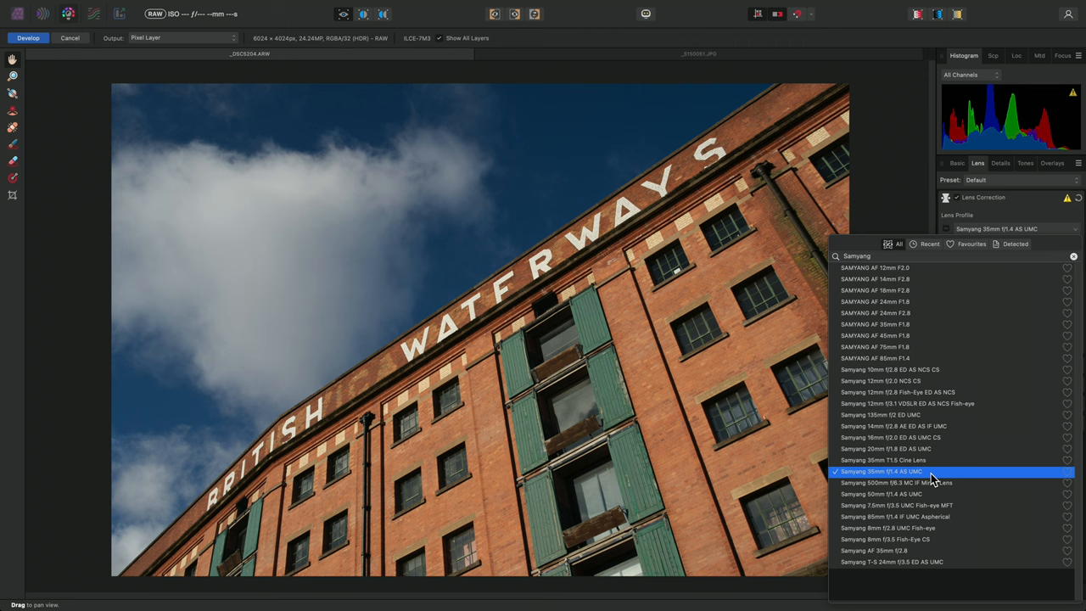
pyautogui.click(881, 472)
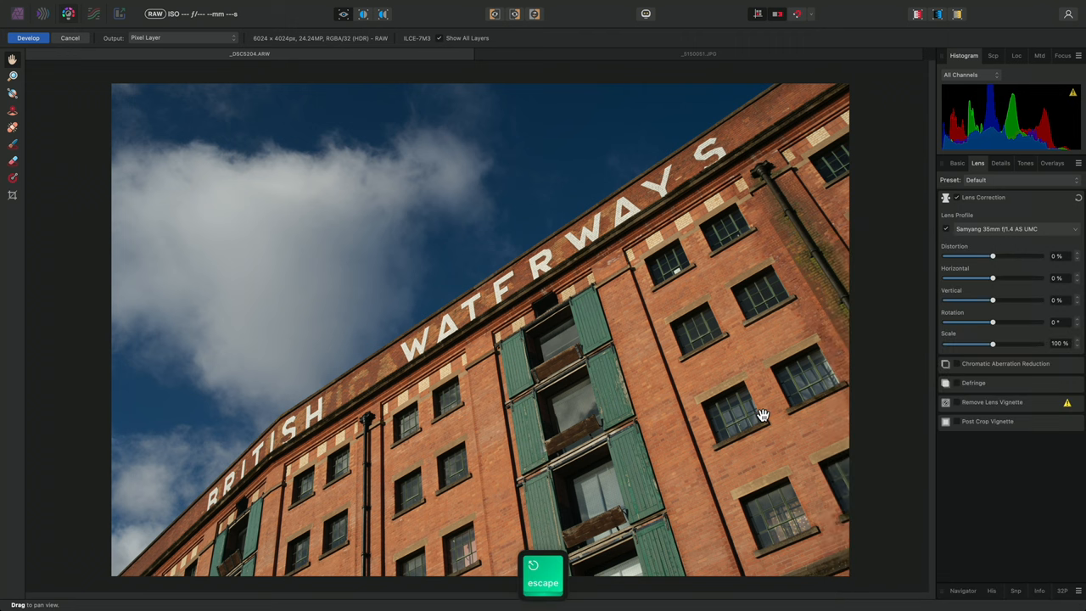
# Reduce the lens correction Scale to about 98% using the field's down arrow
pyautogui.press('escape')
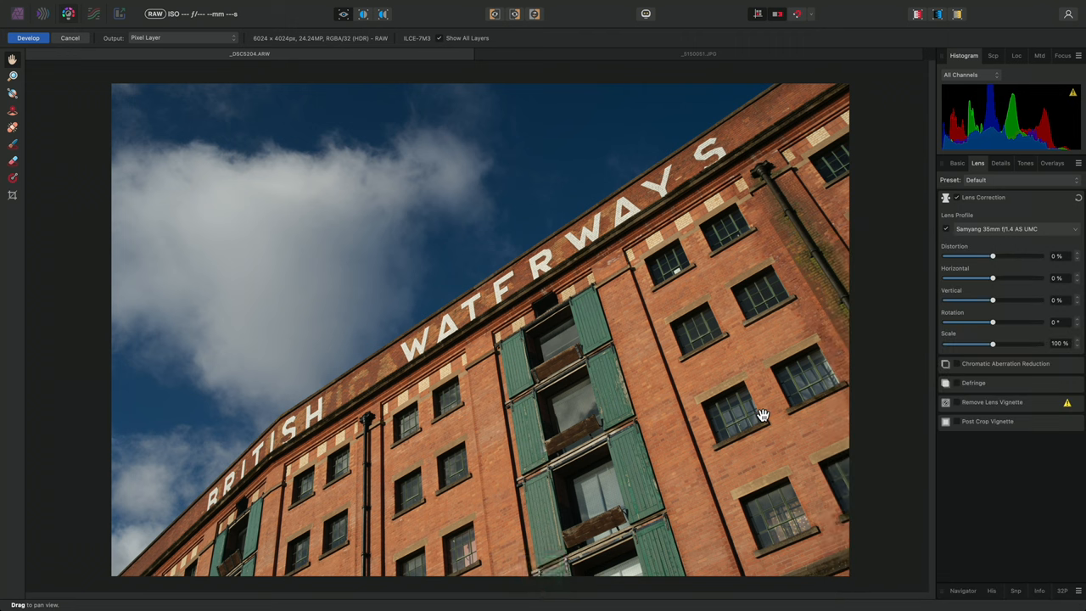
pyautogui.moveTo(915, 282)
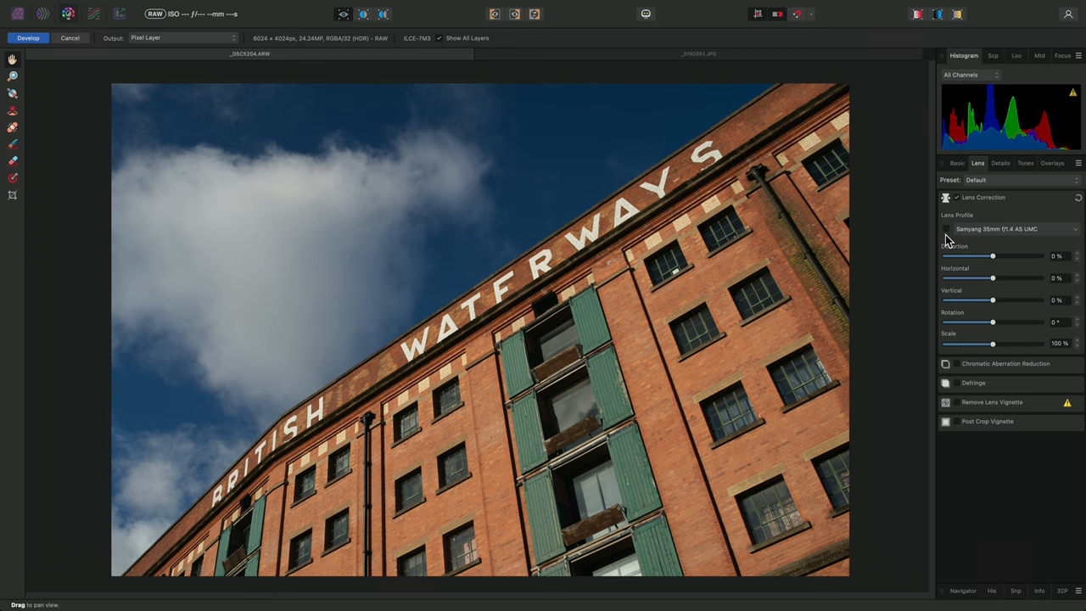
pyautogui.click(945, 227)
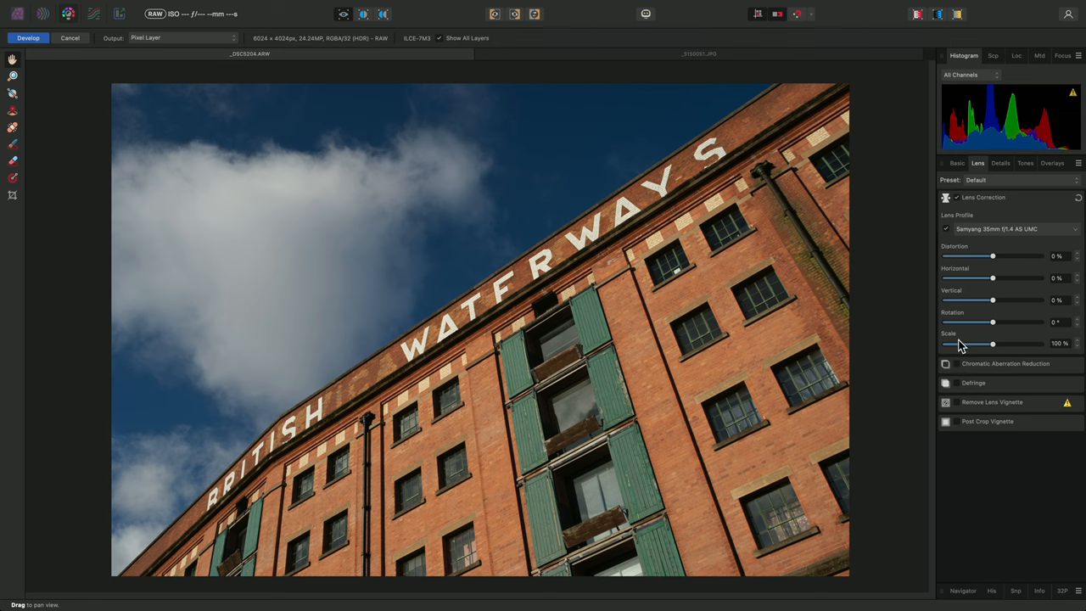
pyautogui.moveTo(1024, 359)
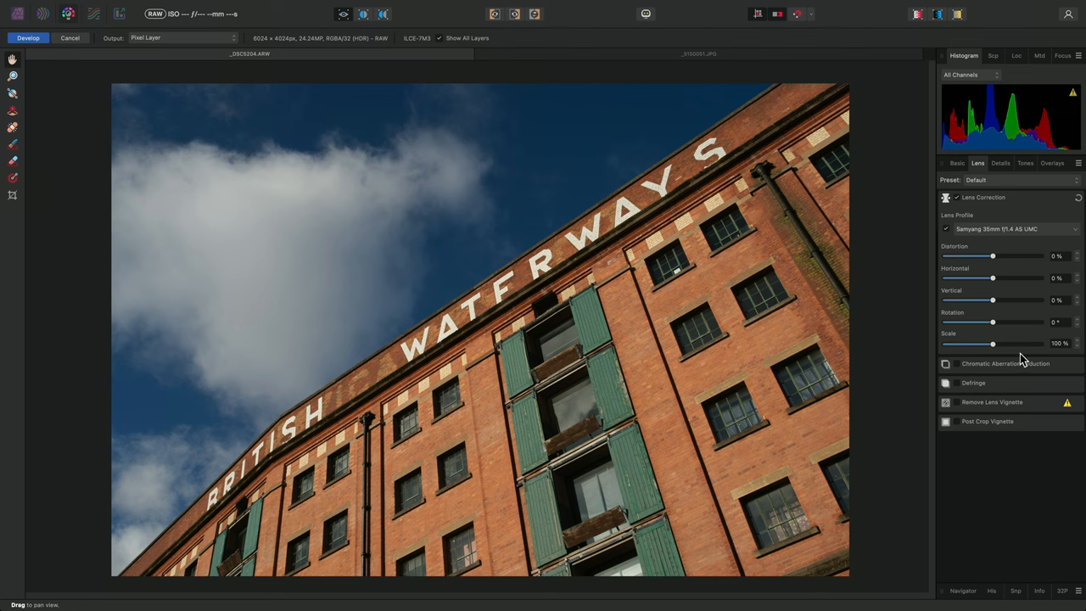
pyautogui.moveTo(1062, 351)
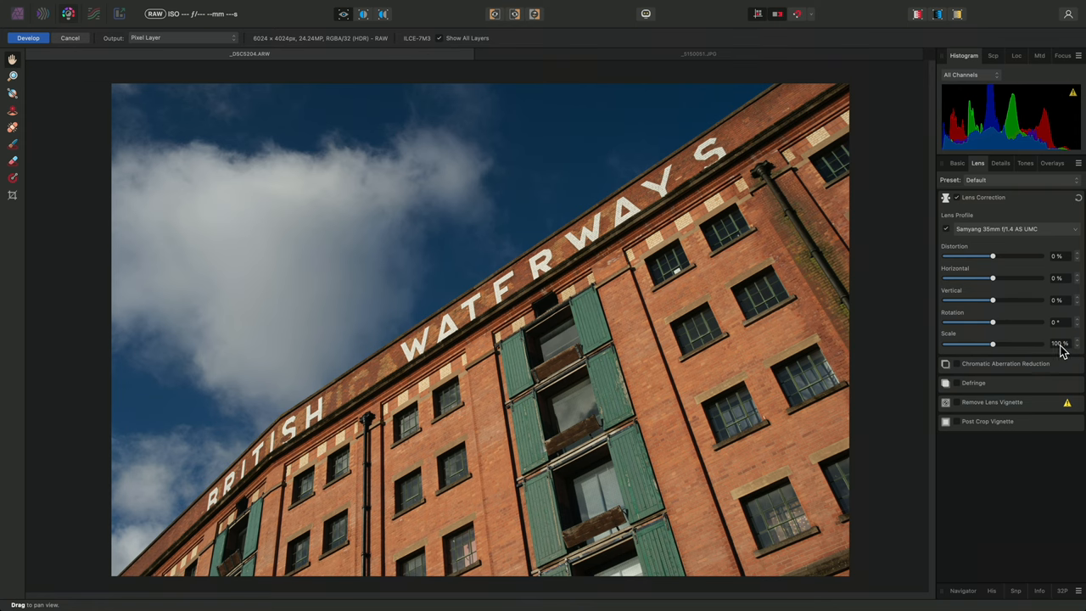
pyautogui.click(1076, 346)
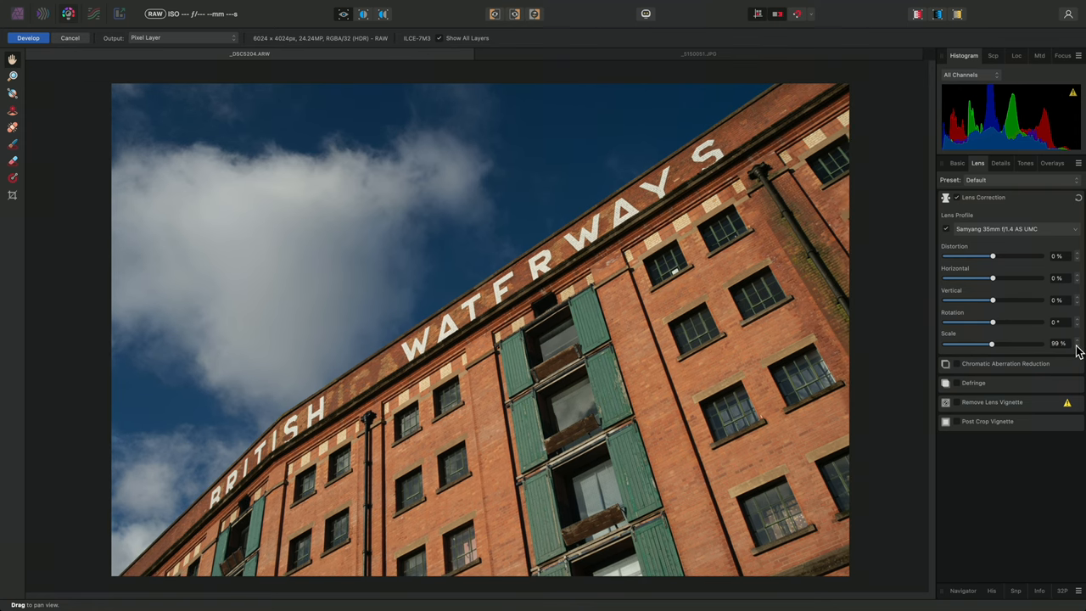
pyautogui.click(1076, 346)
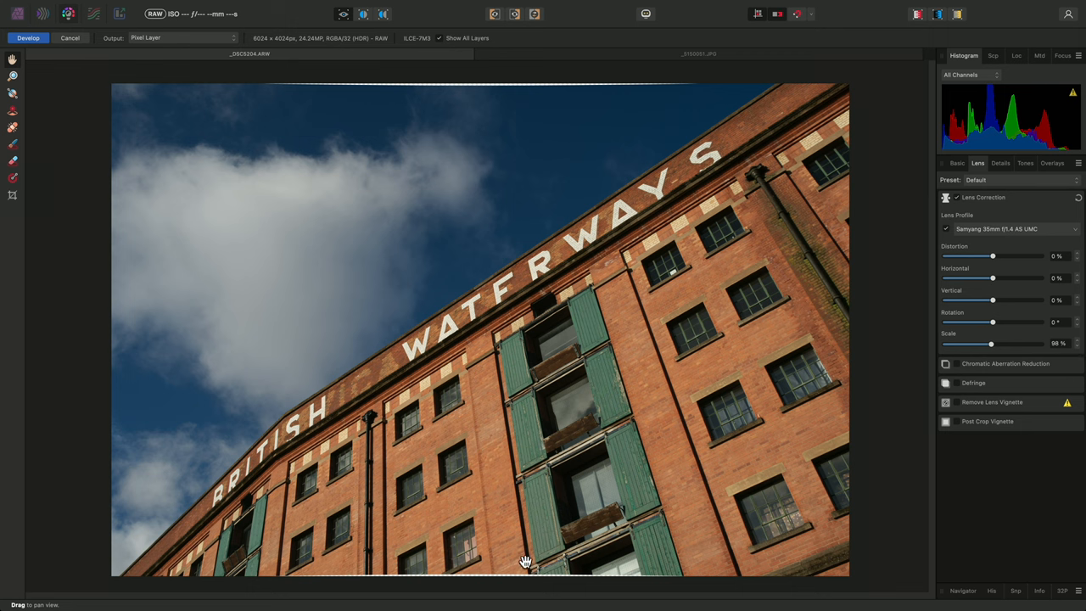
pyautogui.moveTo(1028, 350)
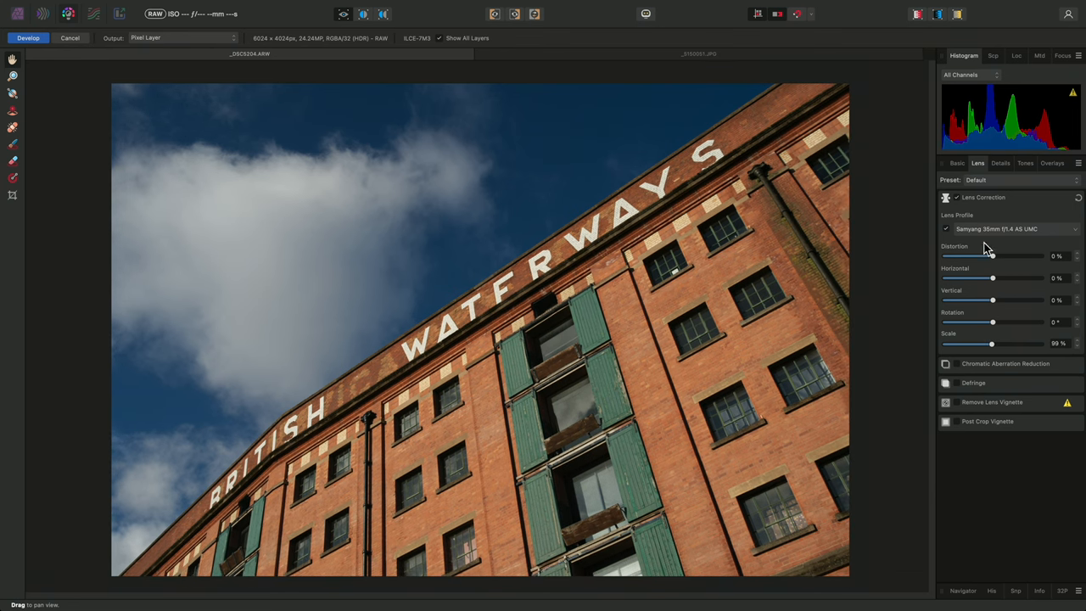
# Nudge the Brightness slider in the Basic adjustments before developing
pyautogui.click(957, 163)
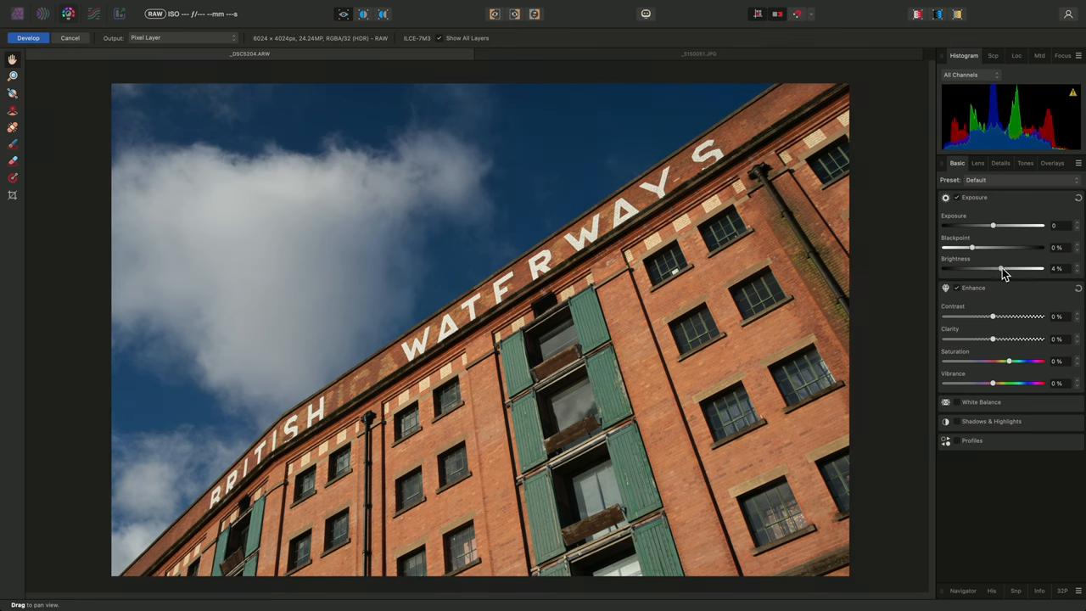
pyautogui.moveTo(994, 268); pyautogui.dragTo(1026, 268)
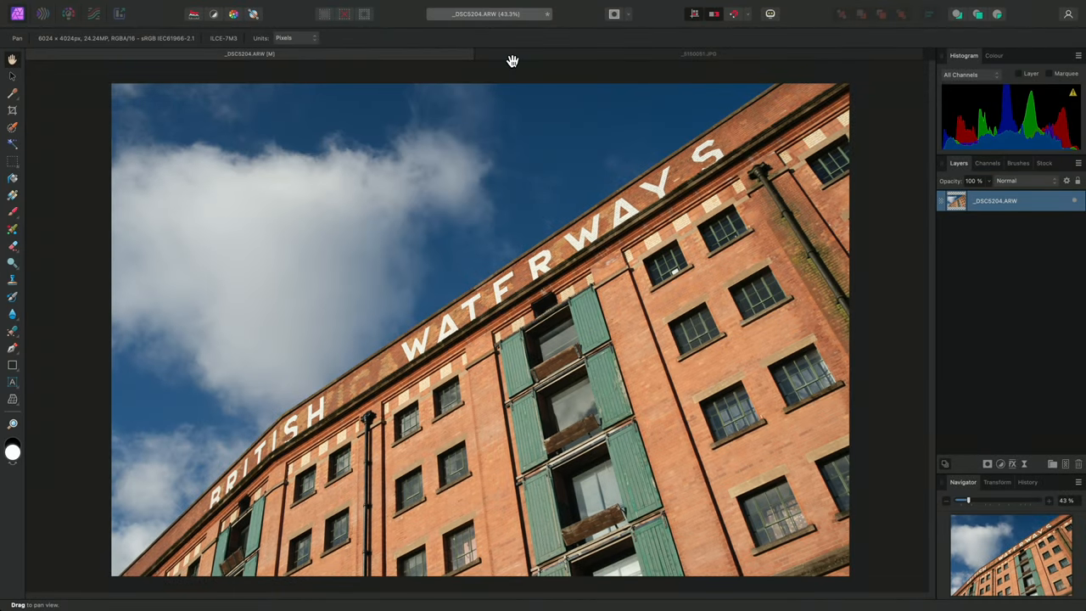
# Switch to the castle JPEG document tab
pyautogui.click(699, 52)
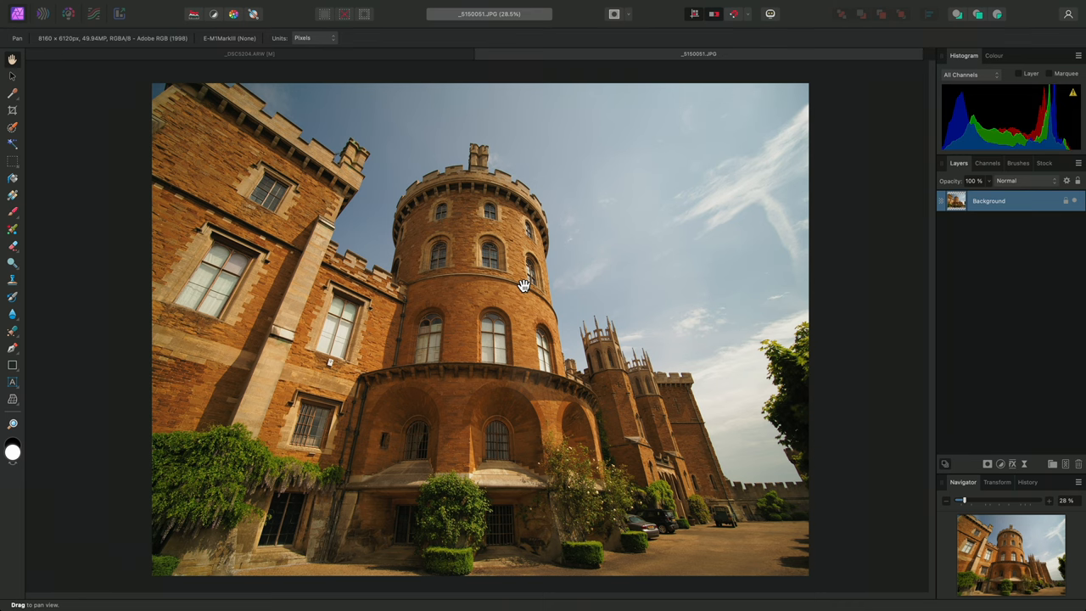
pyautogui.moveTo(517, 128)
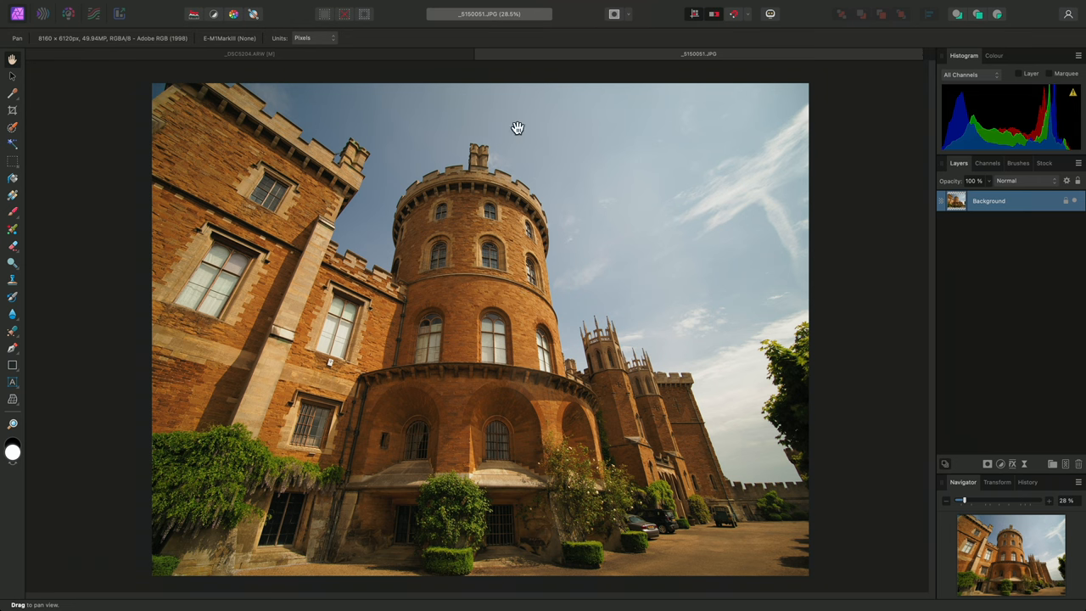
# Start the Lens Correction filter from Filters > Distort
pyautogui.click(351, 6)
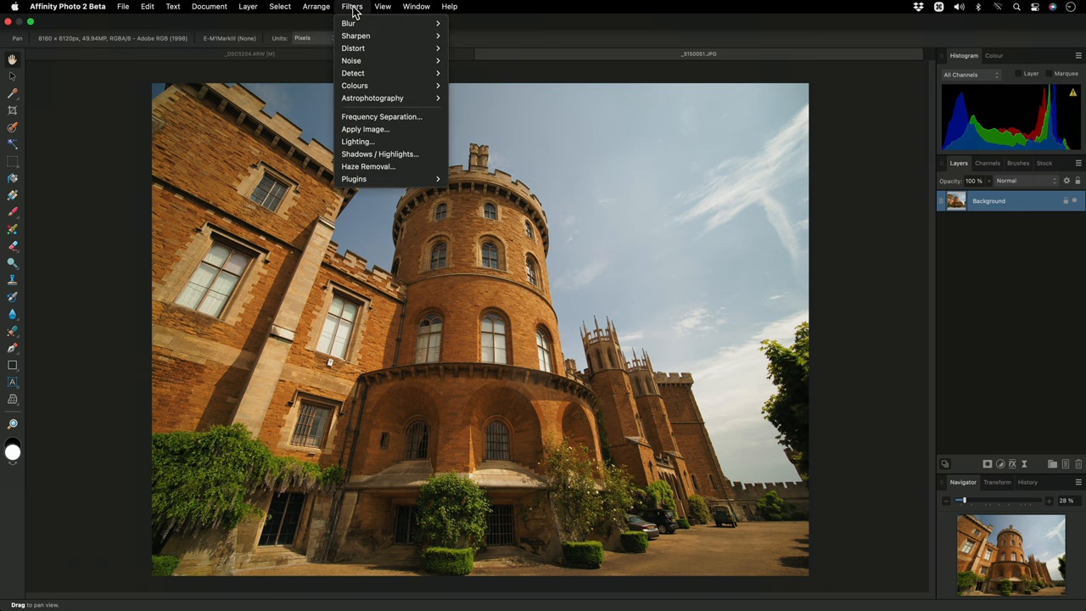
pyautogui.moveTo(353, 47)
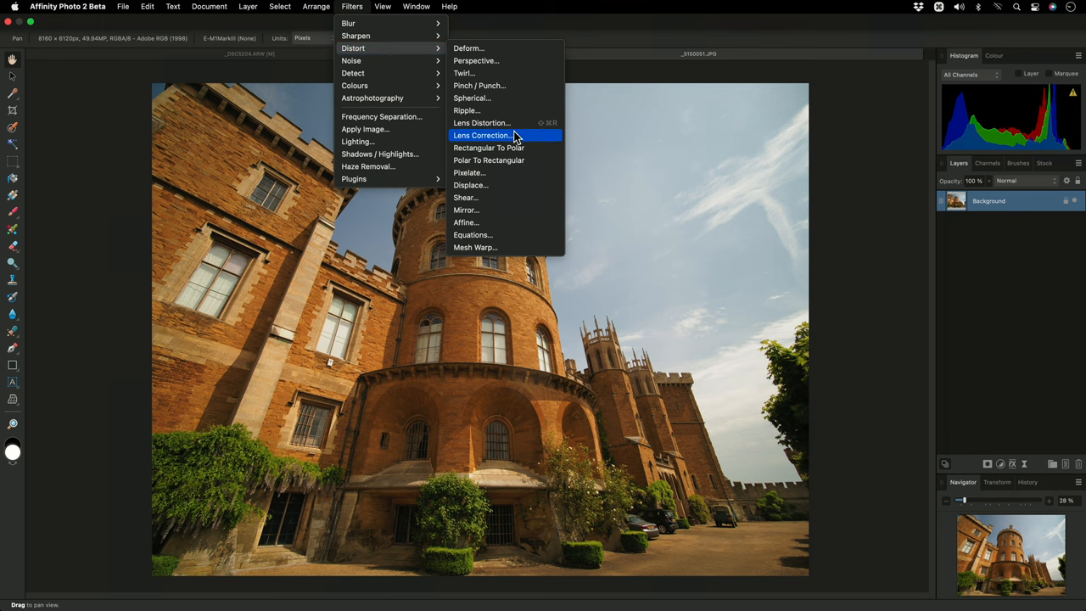
pyautogui.click(482, 136)
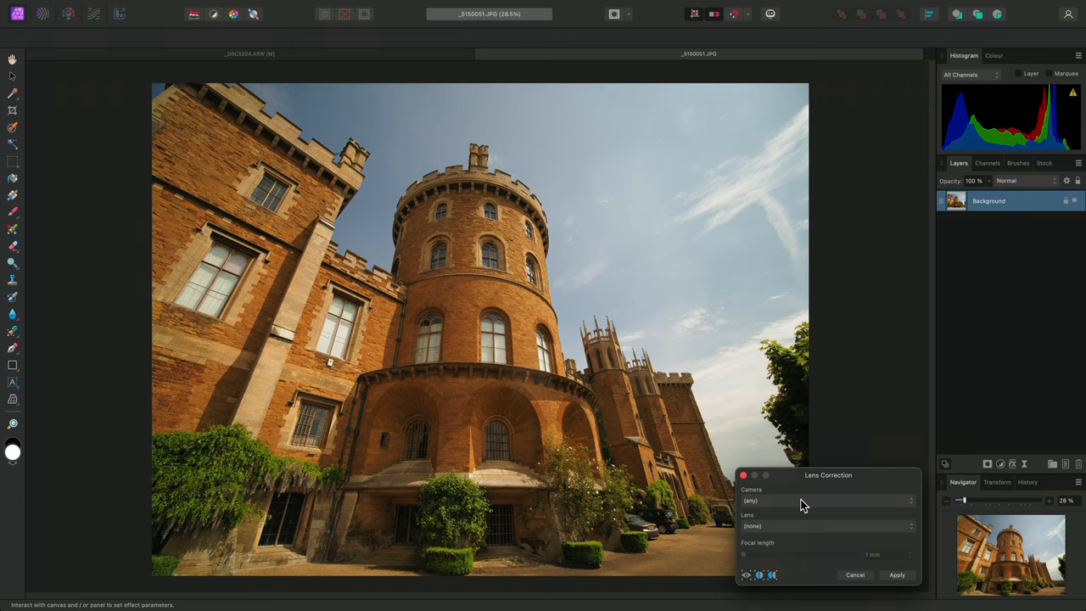
# Choose the Olympus E-M1 Mark II camera and browse the lens model list
pyautogui.click(825, 499)
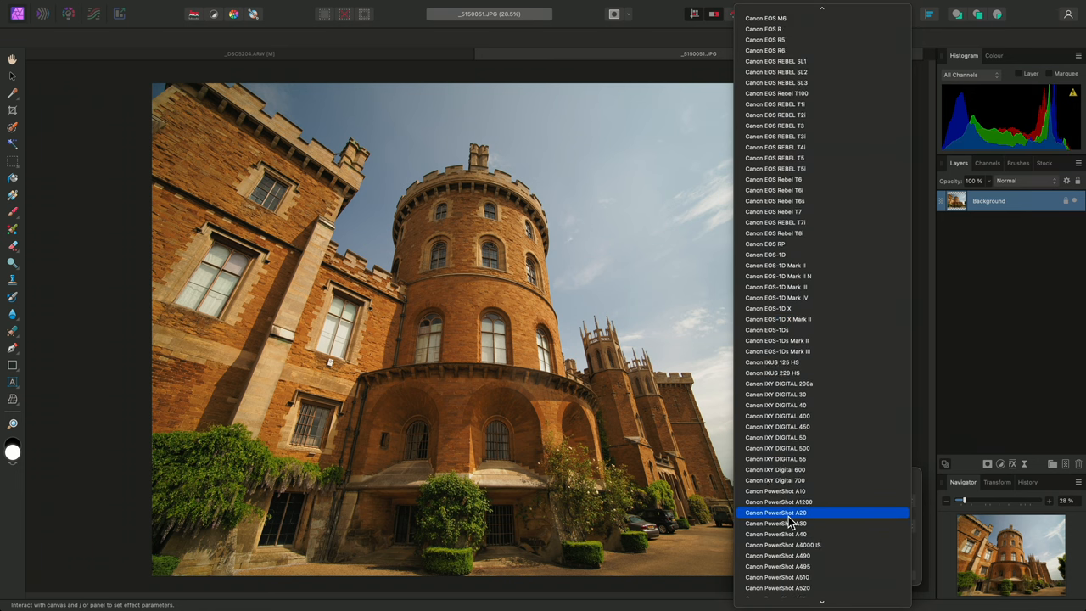
pyautogui.scroll(-3)
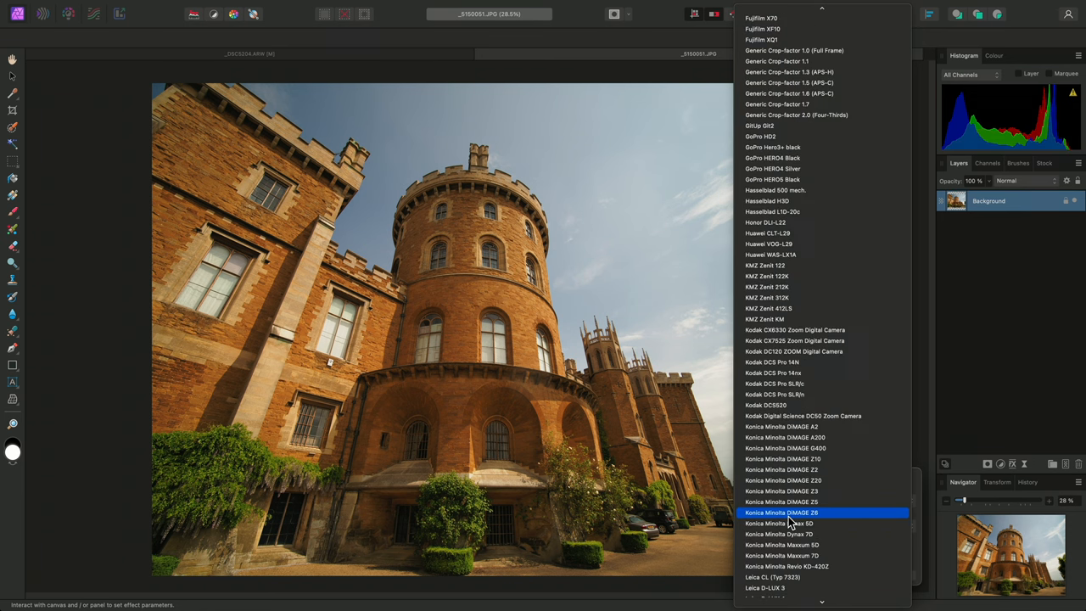
pyautogui.scroll(-3)
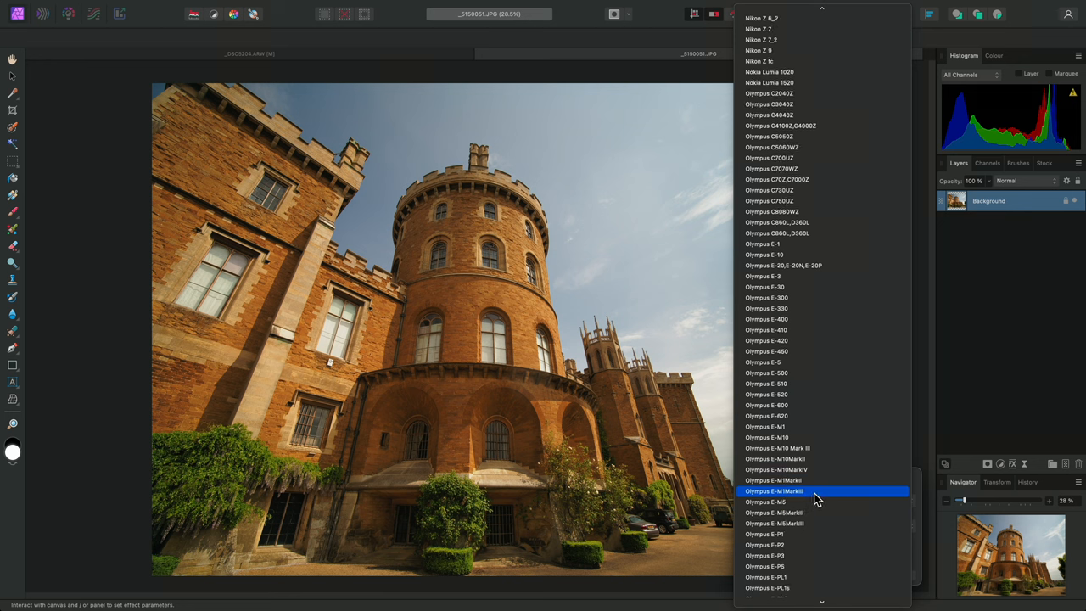
pyautogui.click(773, 492)
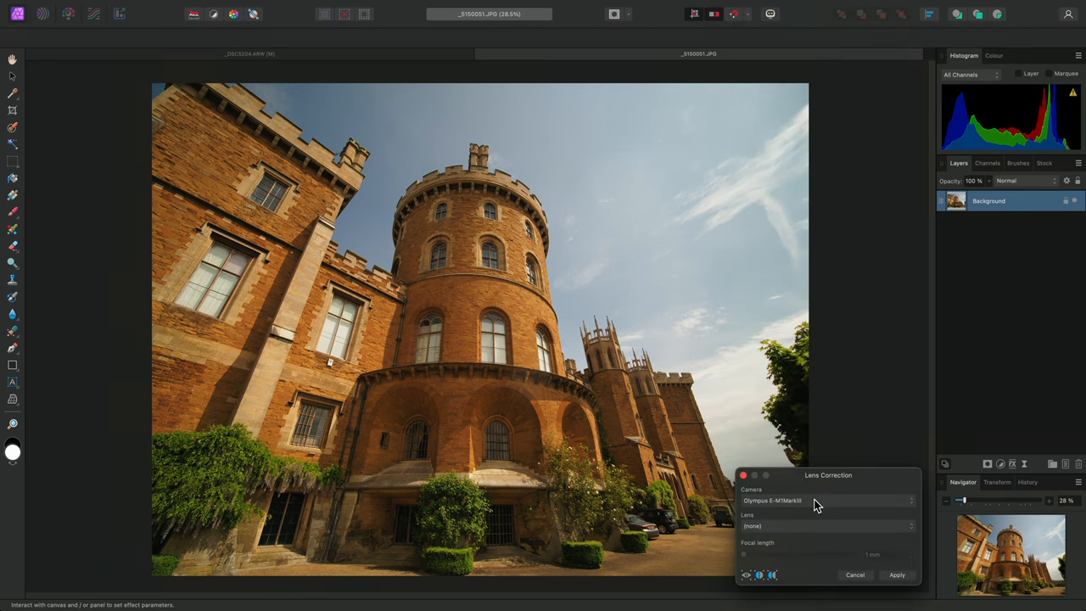
pyautogui.click(828, 526)
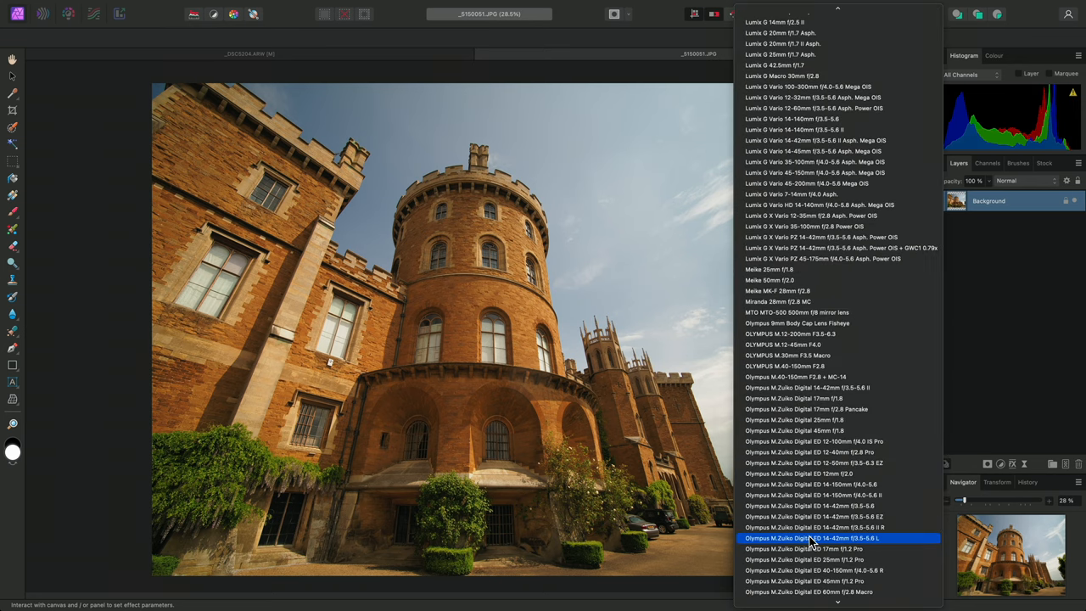
pyautogui.scroll(-3)
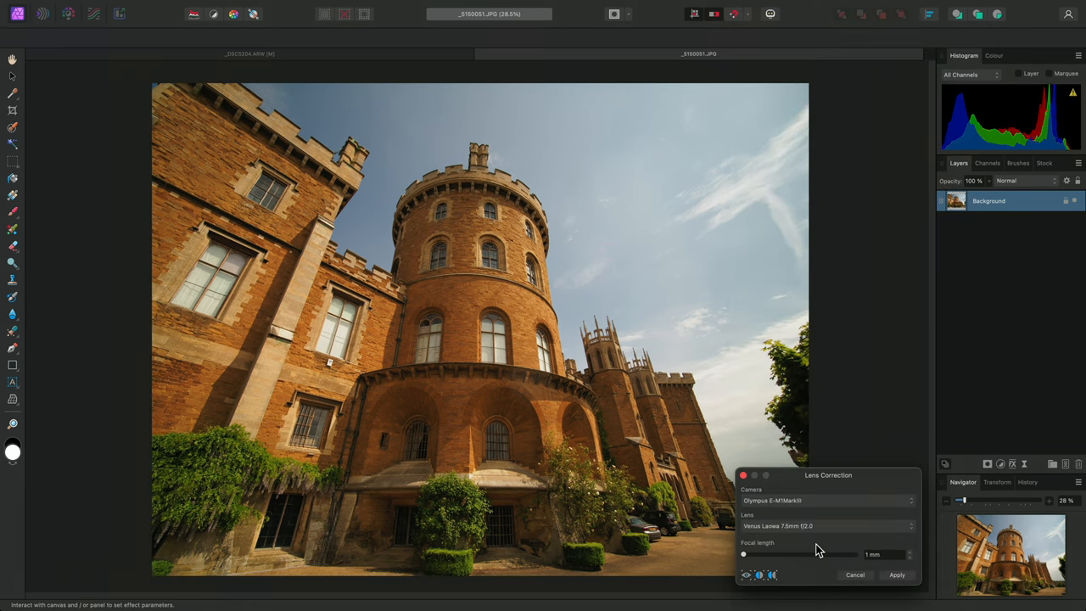
pyautogui.moveTo(767, 563)
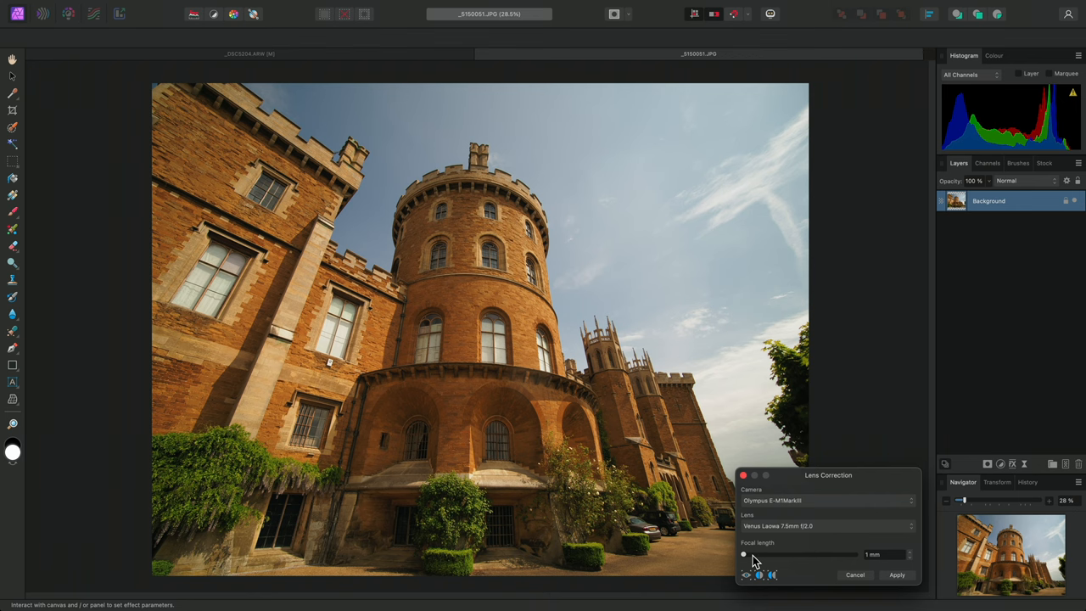
# Test focal lengths (61.6, 36.4 mm), return to minimum, compare split view, and apply
pyautogui.moveTo(743, 553); pyautogui.dragTo(767, 553)
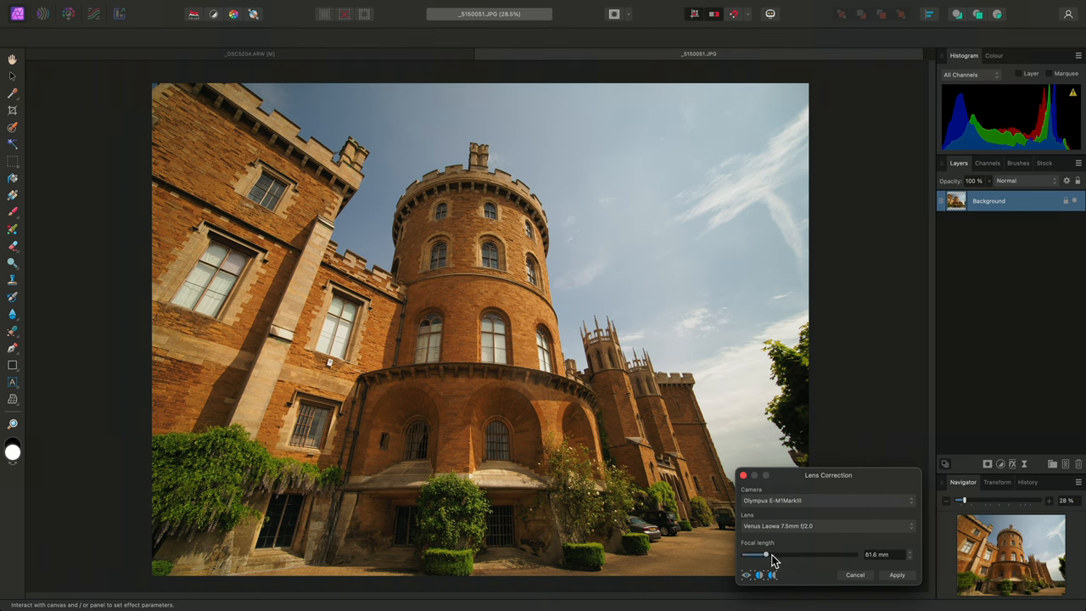
pyautogui.moveTo(767, 553); pyautogui.dragTo(748, 553)
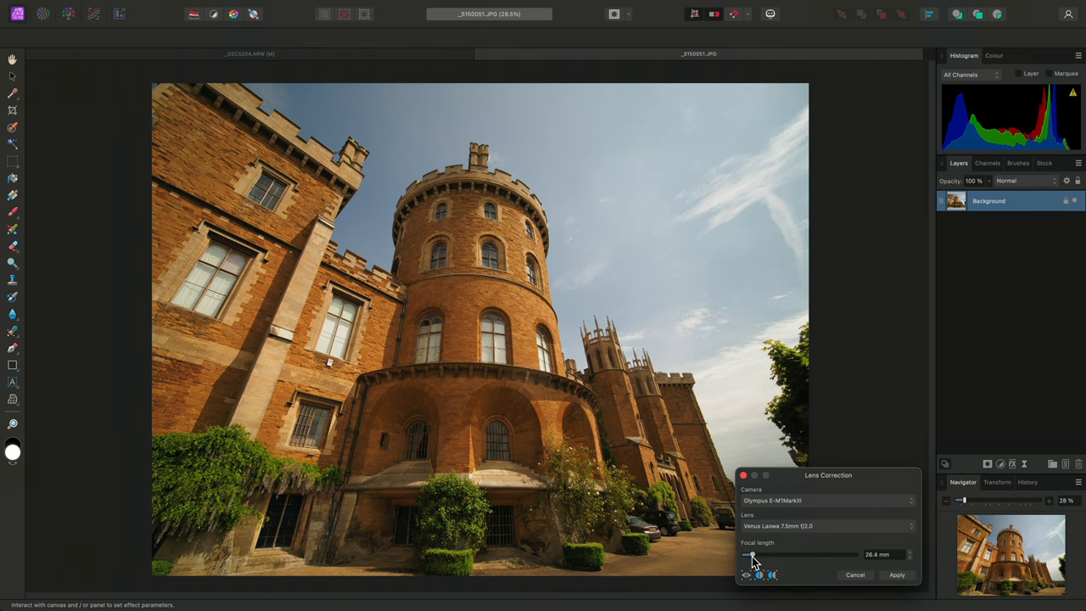
pyautogui.moveTo(750, 554); pyautogui.dragTo(744, 553)
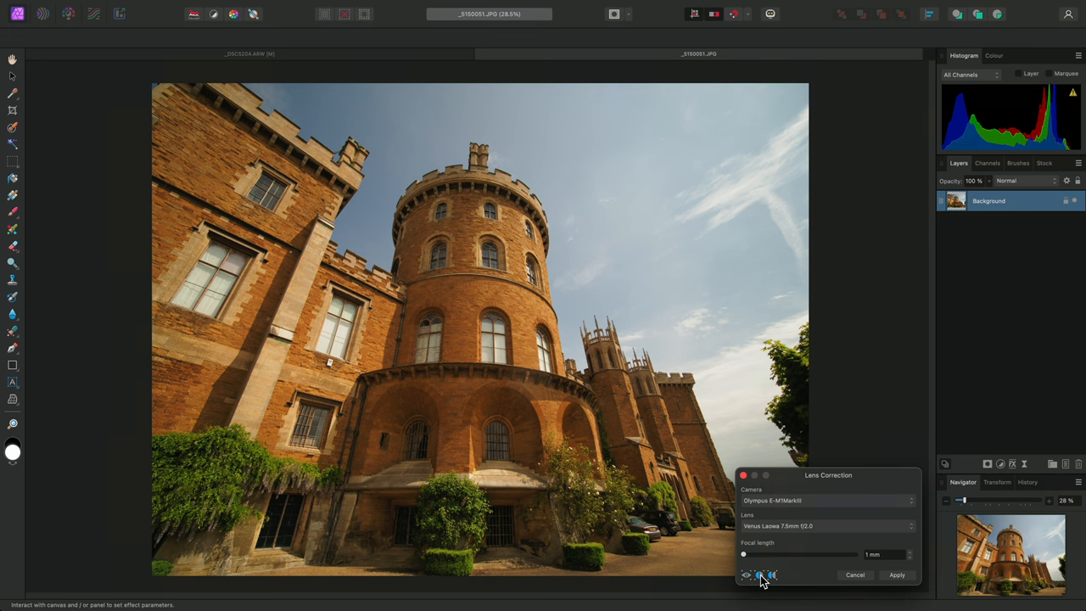
pyautogui.click(760, 573)
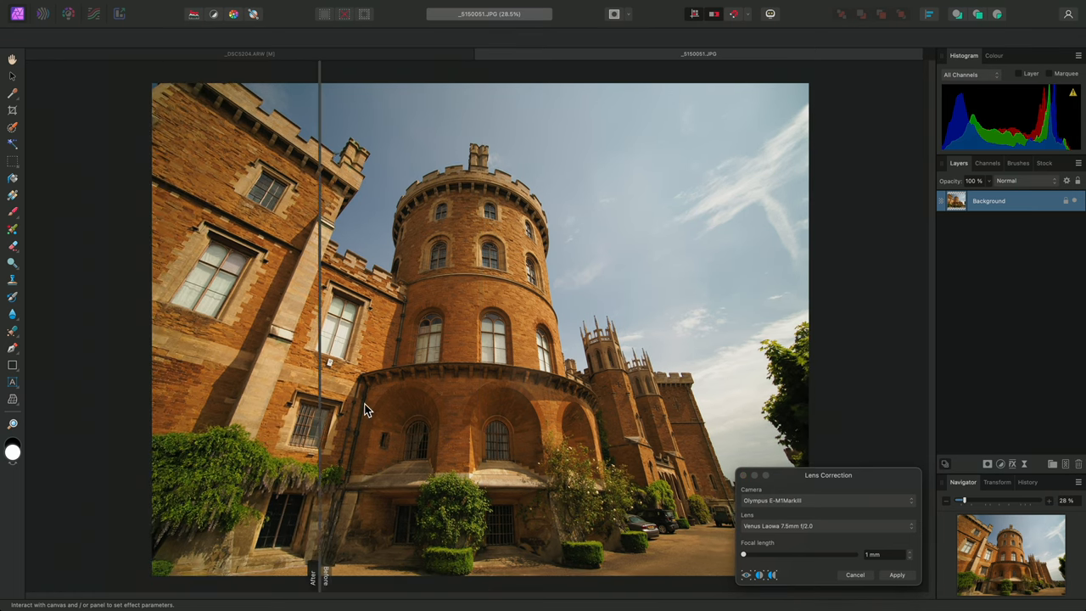
pyautogui.click(760, 576)
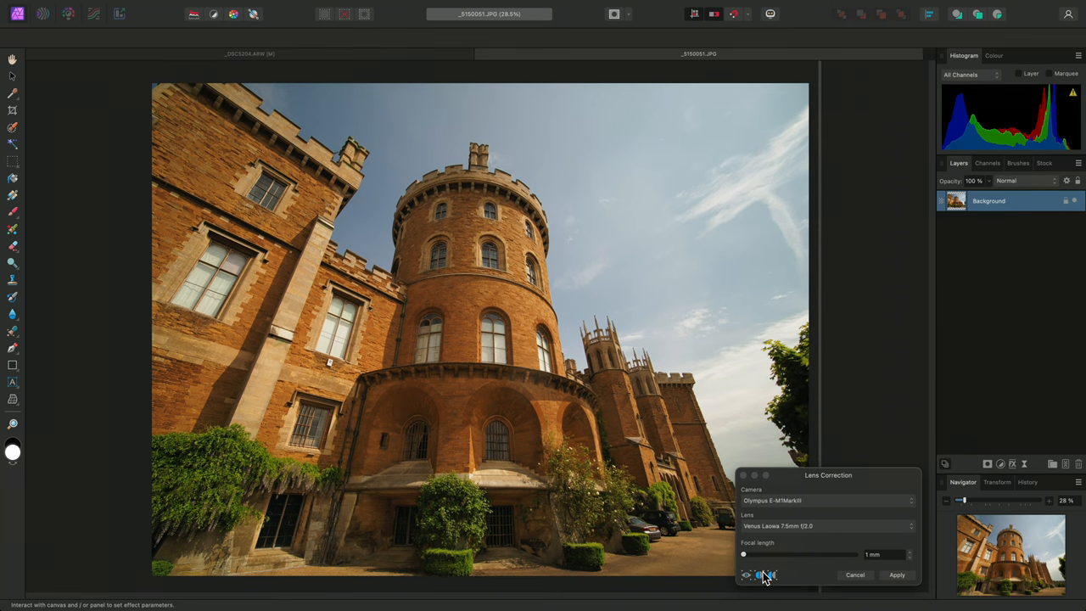
pyautogui.click(760, 575)
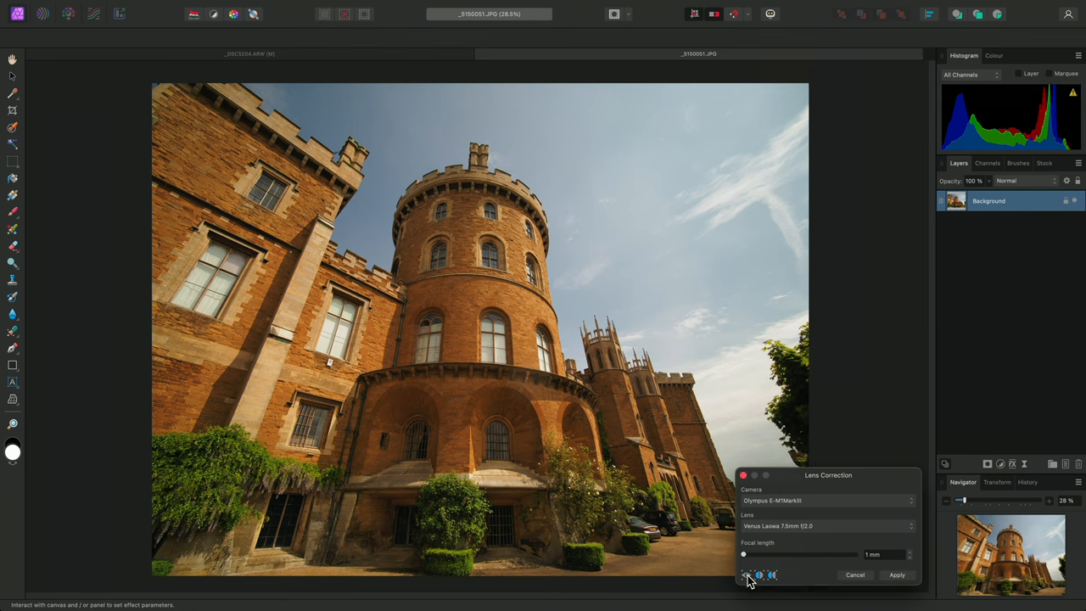
pyautogui.click(896, 574)
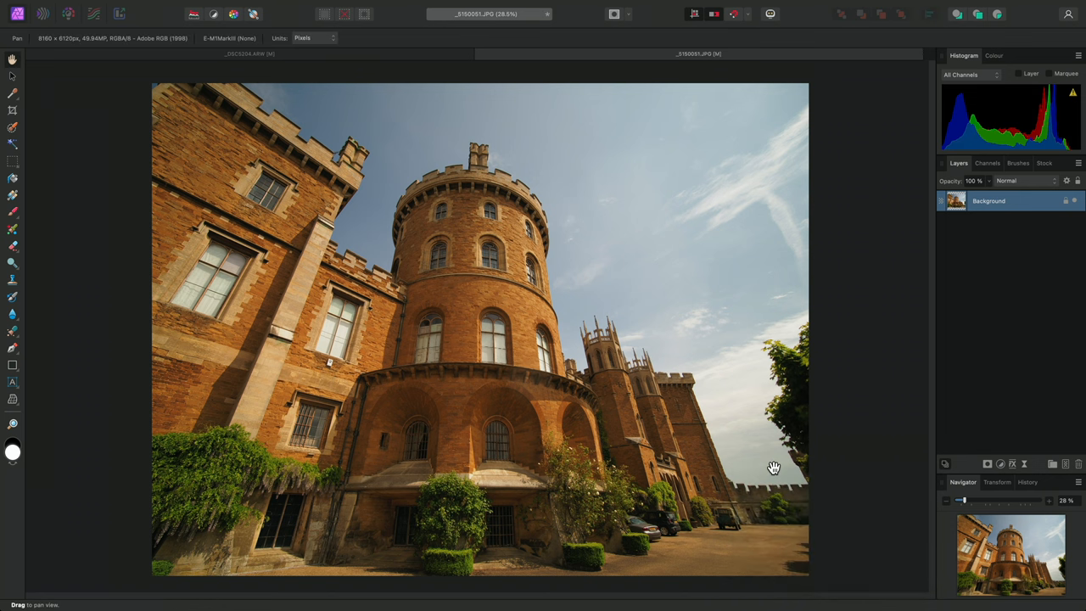